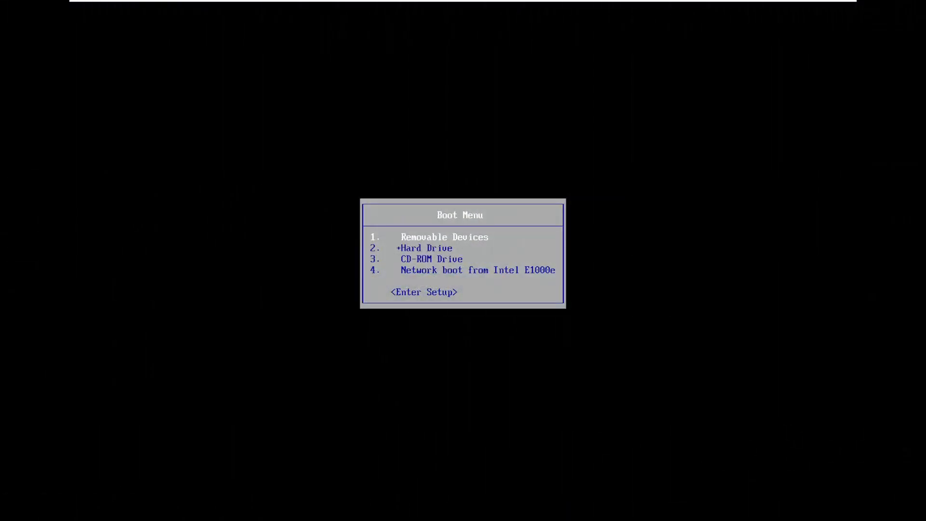
- Choose Enter Setup from the VM Boot Menu to launch the PhoenixBIOS Setup Utility
{"action": "key", "text": "enter"}
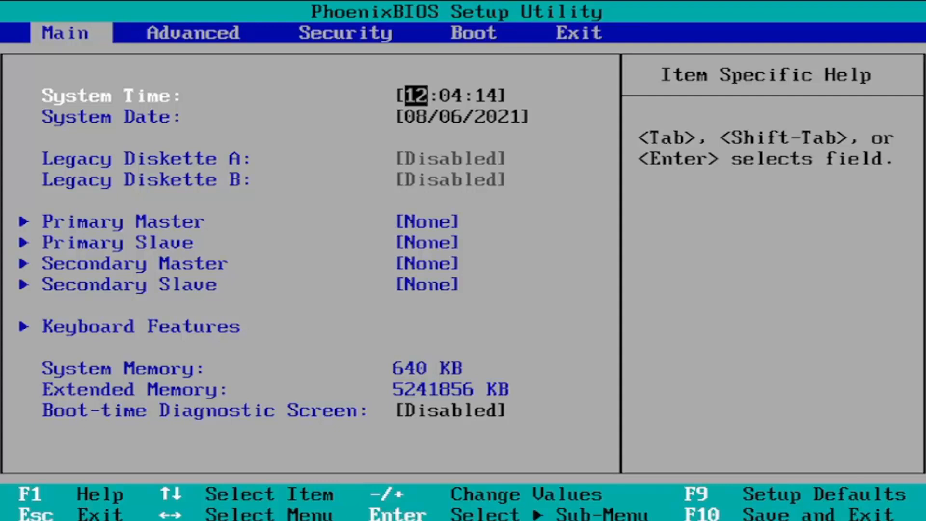
{"action": "mouse_move", "coordinate": [762, 445]}
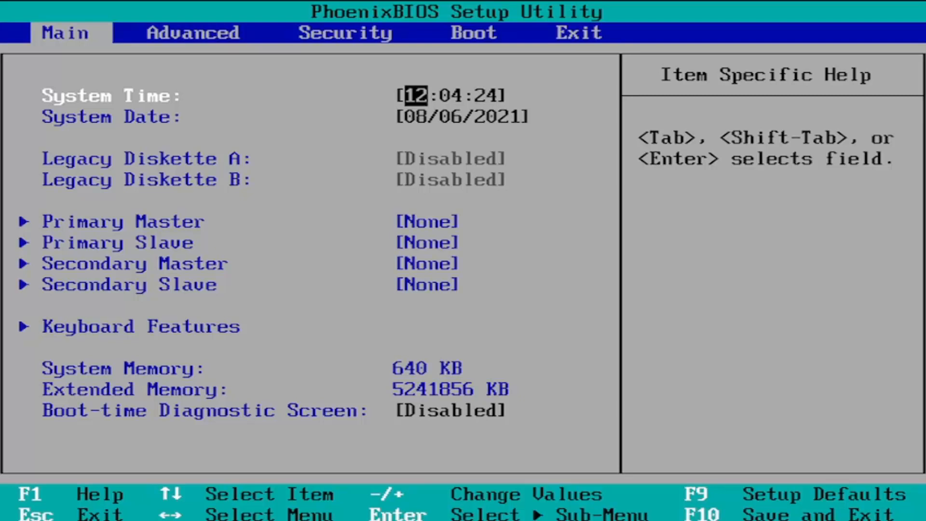
- Click inside the VM window once the BIOS Main page has loaded
{"action": "left_click", "coordinate": [473, 32]}
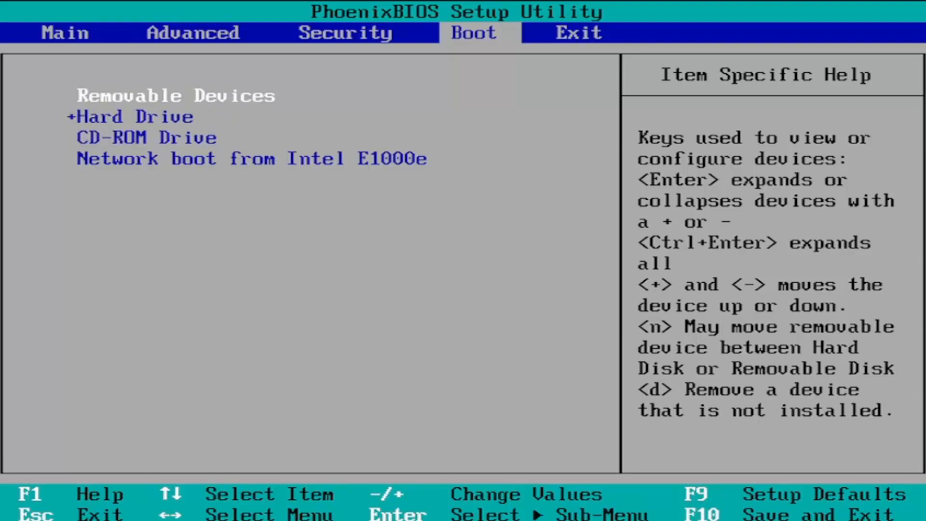
- Move the selection down to Hard Drive in the boot order
{"action": "key", "text": "Down"}
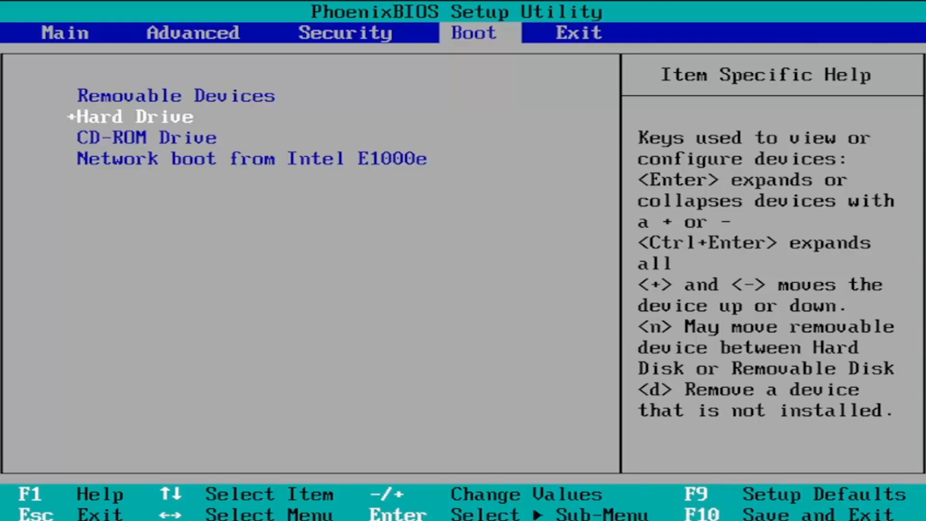